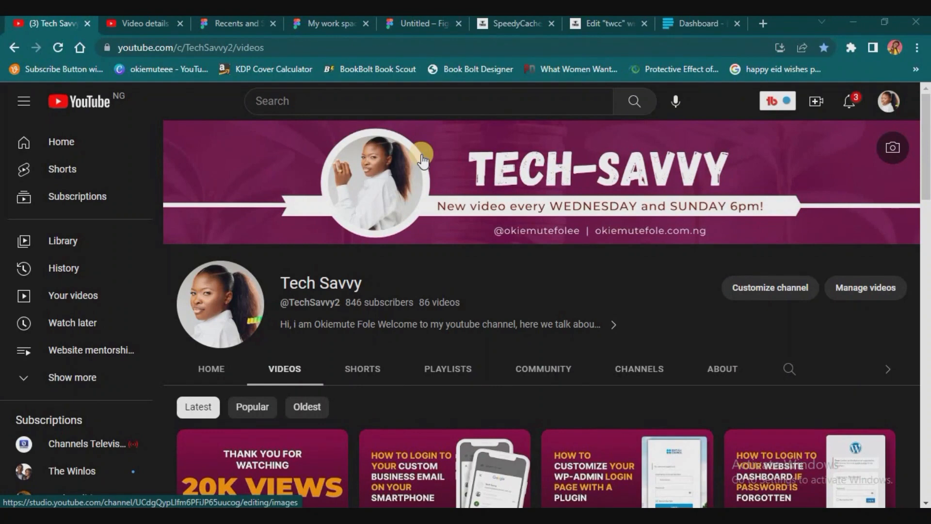
pyautogui.moveTo(423, 160)
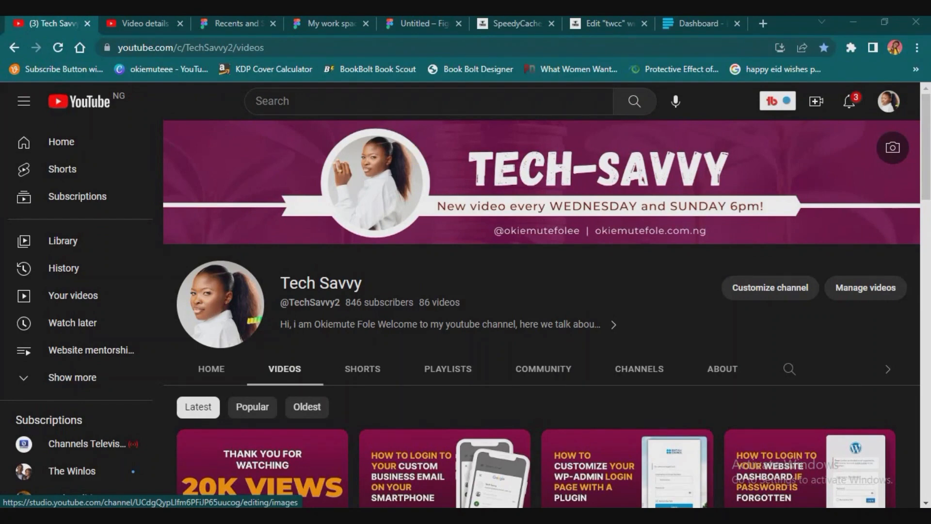
# Go to the Paystack Dashboard and open Commerce > Payment Pages, which lists no pages yet.
pyautogui.click(699, 24)
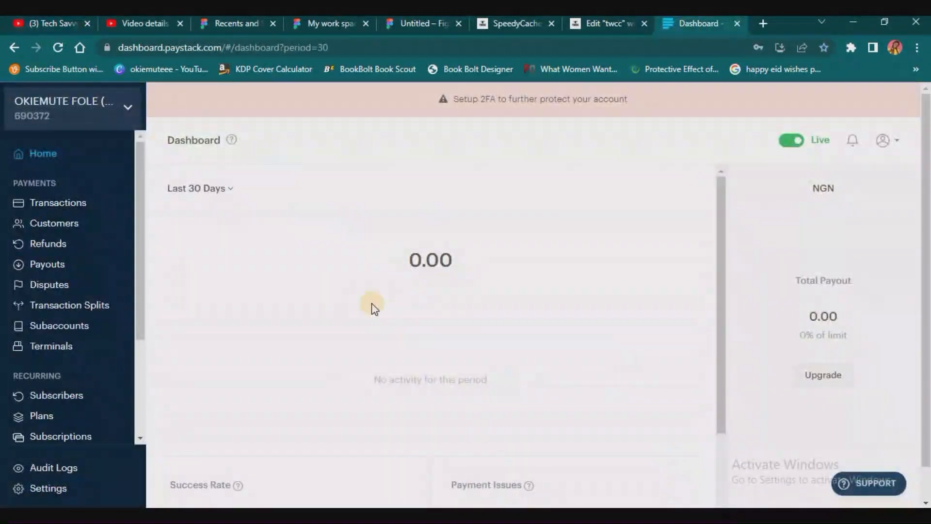
pyautogui.moveTo(39, 261)
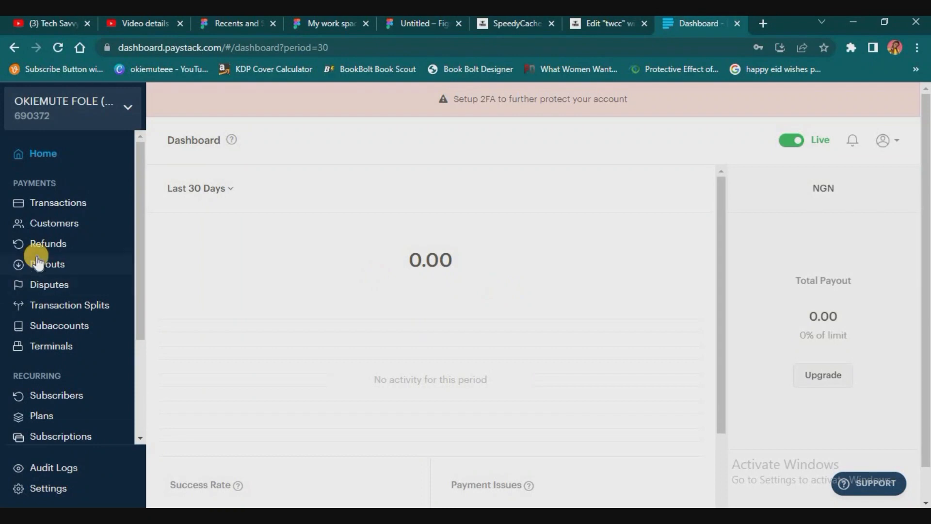
pyautogui.scroll(-3)
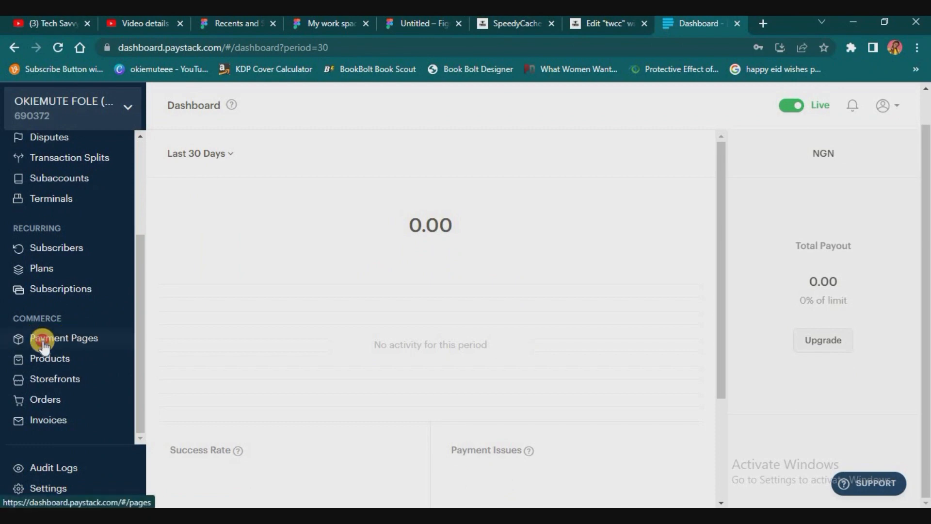
pyautogui.click(63, 337)
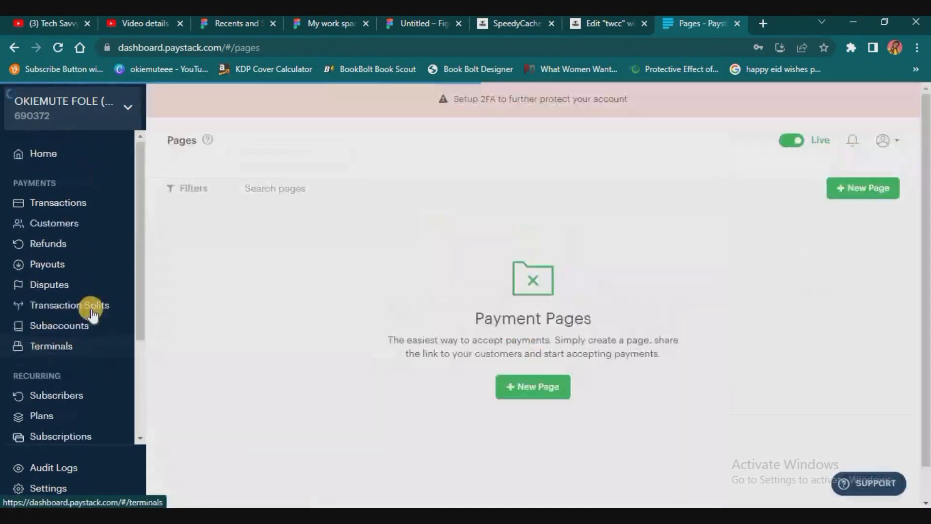
pyautogui.moveTo(563, 337)
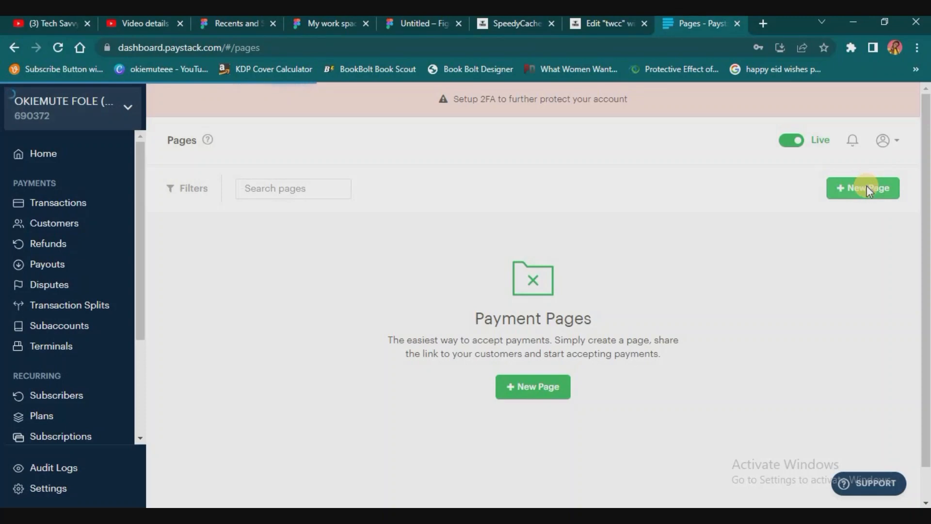
# Start a new payment page with the + New Page button.
pyautogui.click(862, 188)
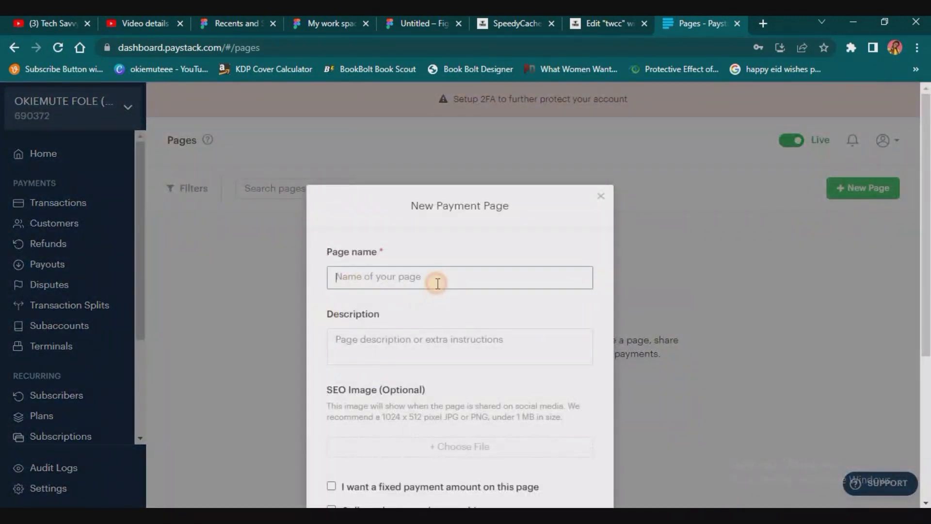
# Name the page 'TICKET FOR WEBA', add its WEBSITE ACADEMY description, and set a fixed 2,000 amount.
pyautogui.click(459, 276)
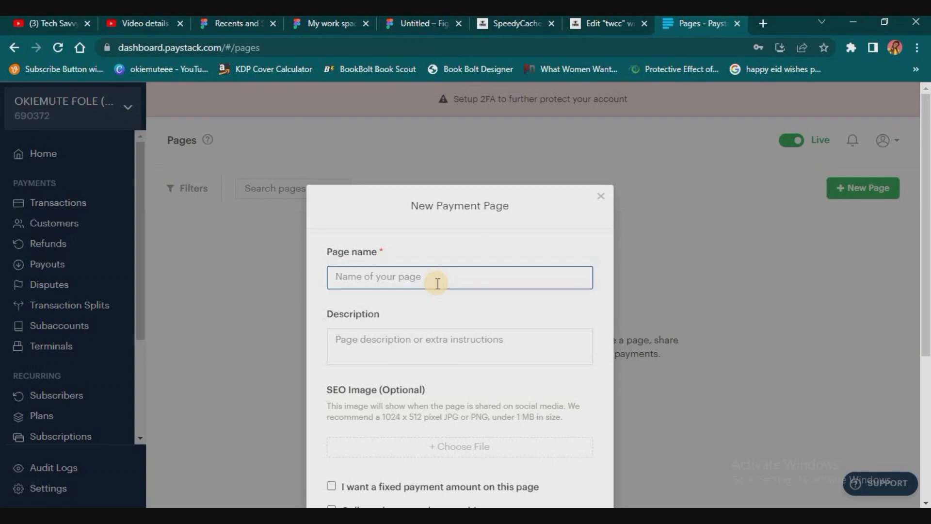
pyautogui.write('TICKET FOR WEB')
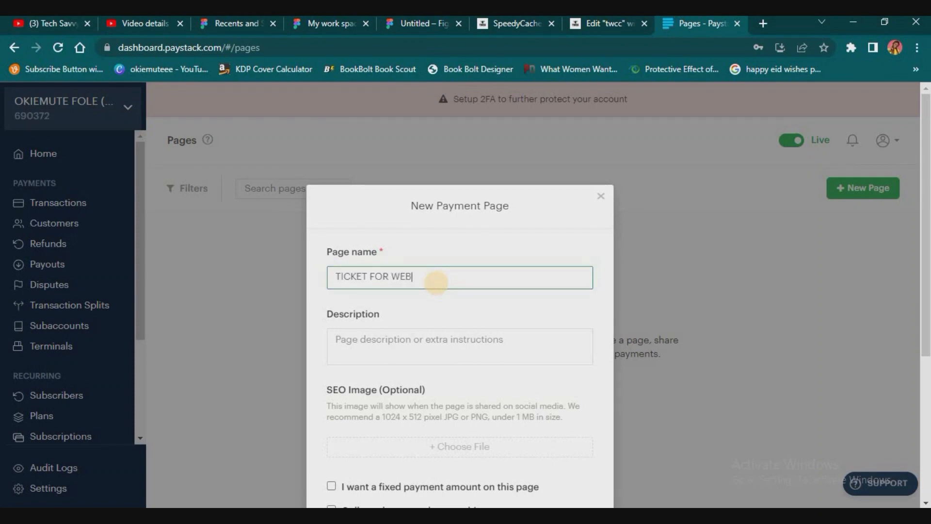
pyautogui.write('A')
pyautogui.click(460, 346)
pyautogui.write('Get access')
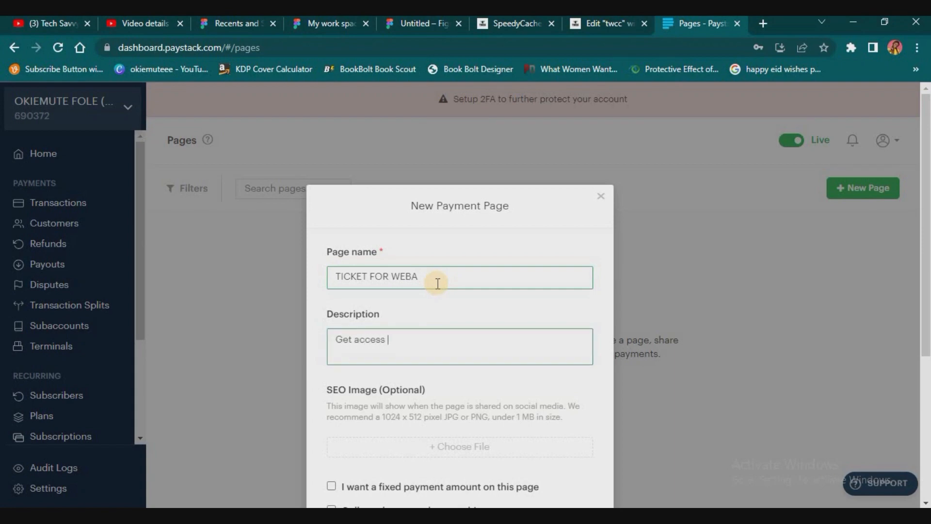
pyautogui.write('to the WEBSITE ACADEMY today by')
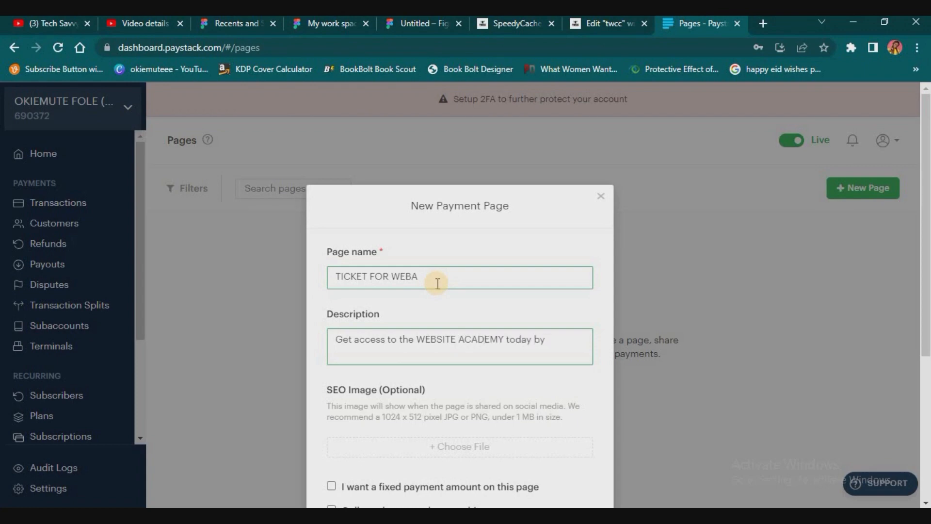
pyautogui.write('getting this t')
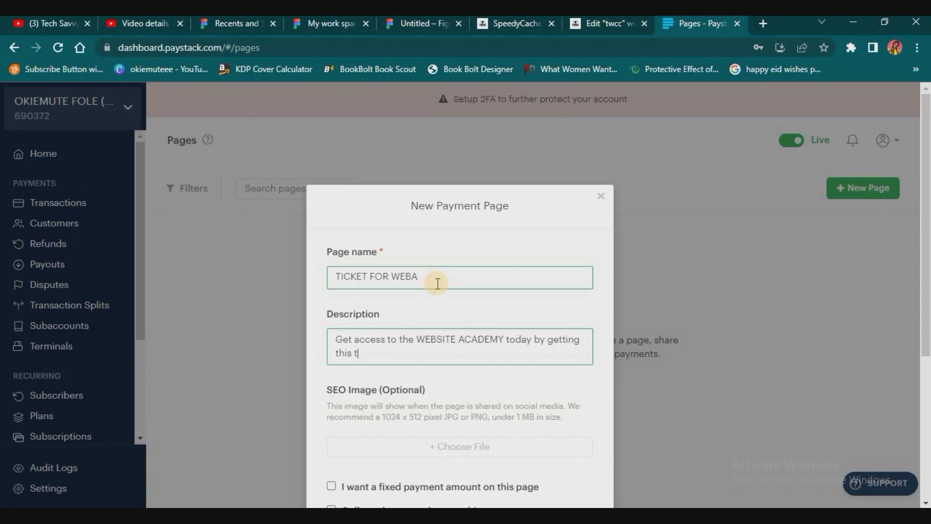
pyautogui.write('icket now!')
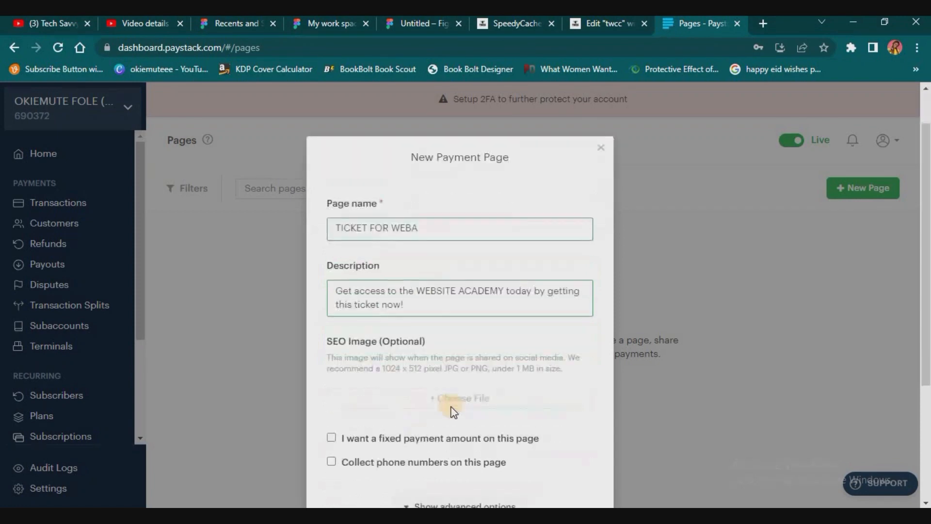
pyautogui.click(331, 438)
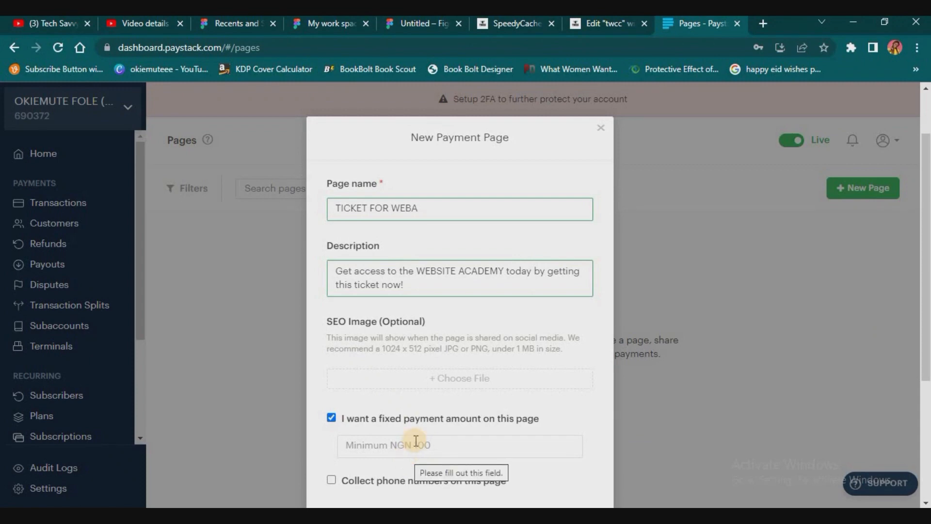
pyautogui.write('2,000')
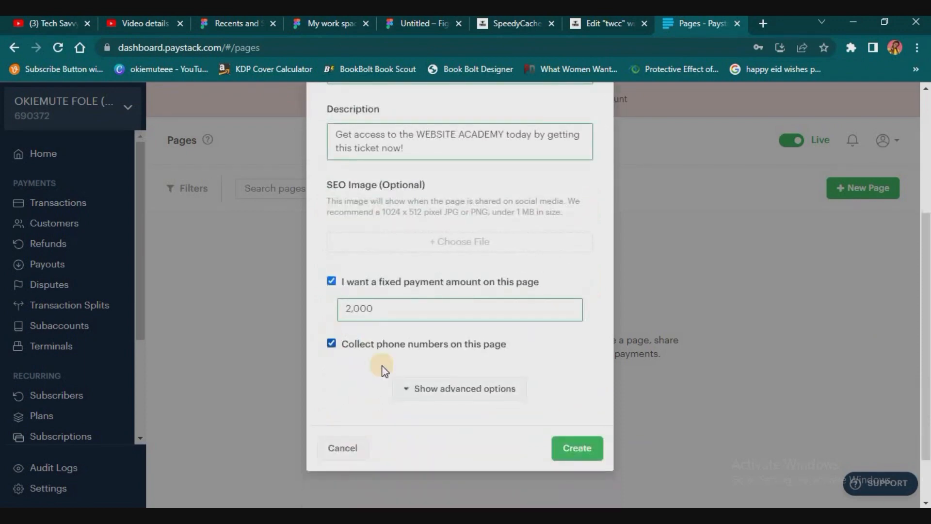
# Under advanced options, set the custom link to 'weba' (paystack.com/pay/weba).
pyautogui.click(460, 389)
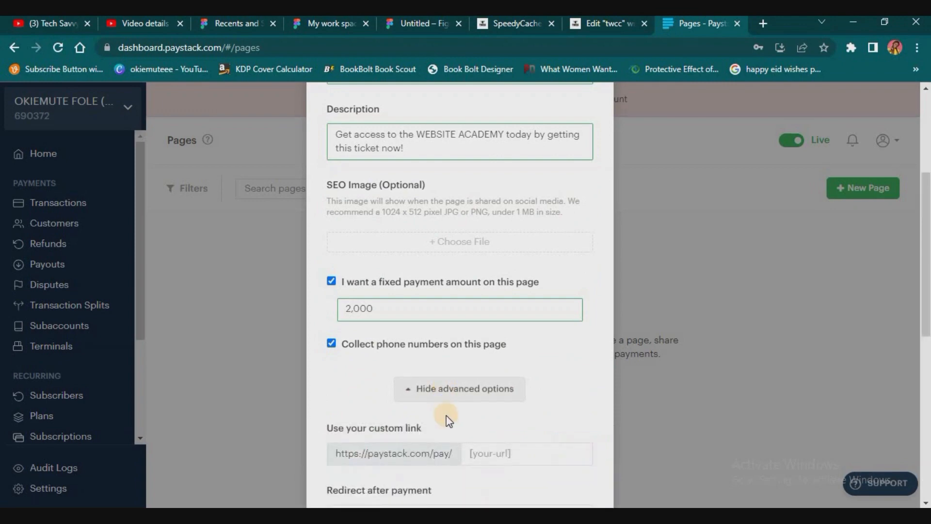
pyautogui.click(525, 317)
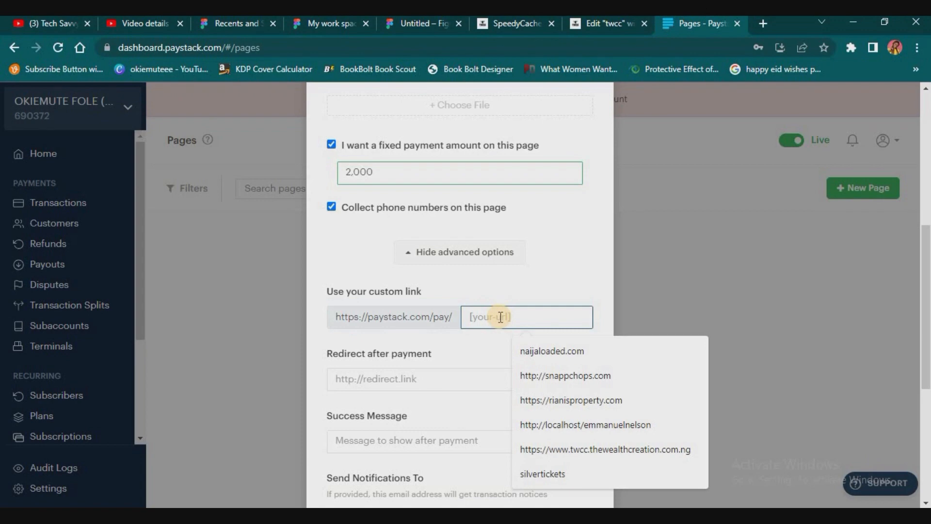
pyautogui.write('weba')
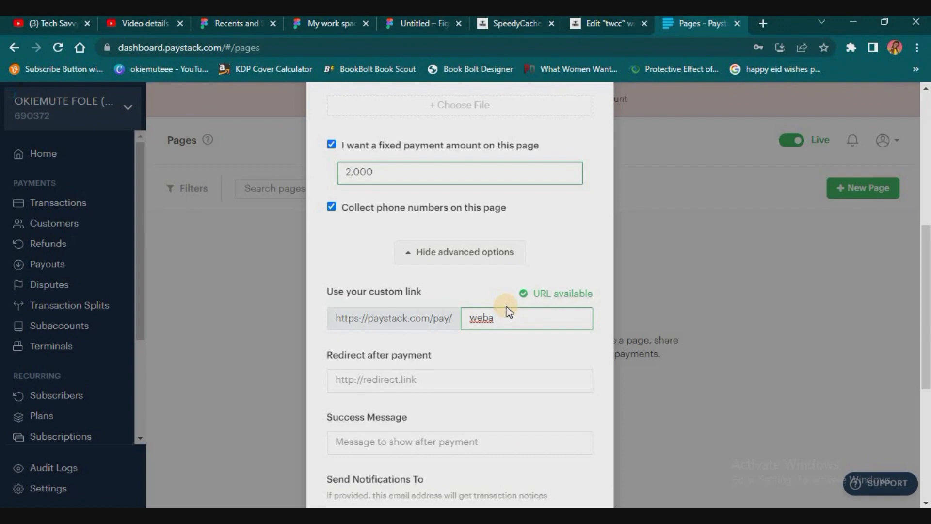
pyautogui.moveTo(474, 377)
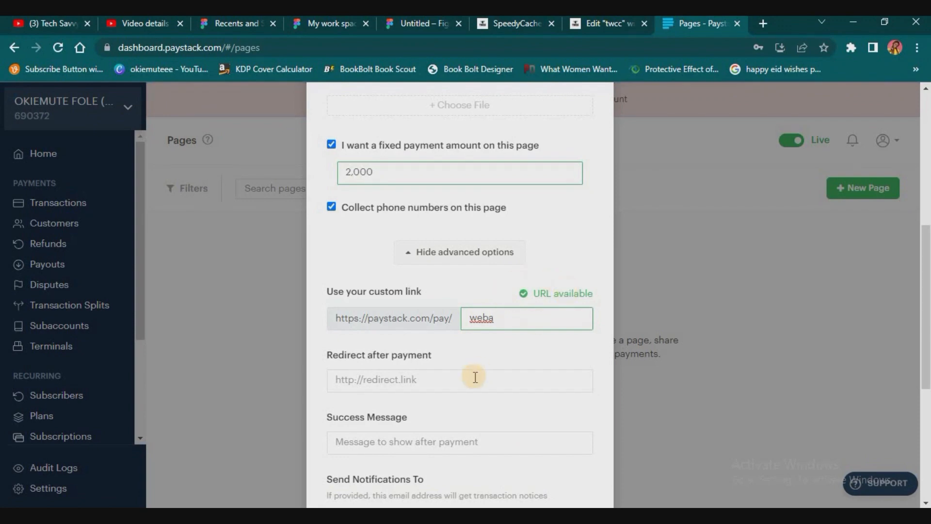
pyautogui.click(459, 380)
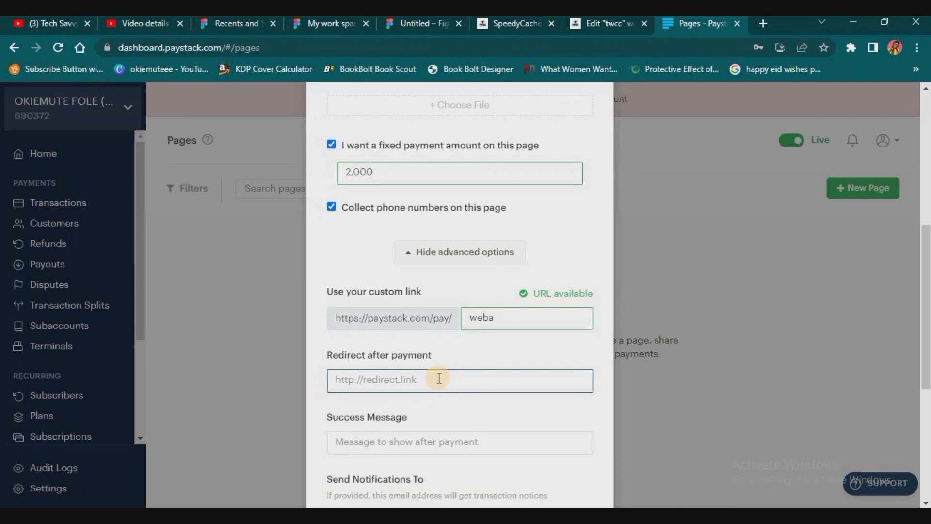
# Set the redirect after payment to the okiemutefole.com.ng website.
pyautogui.write('www')
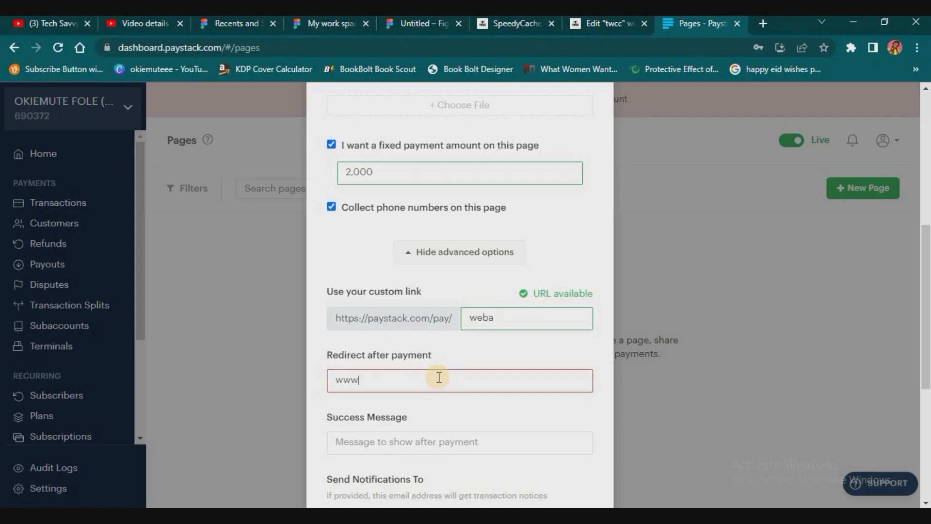
pyautogui.write('jtt')
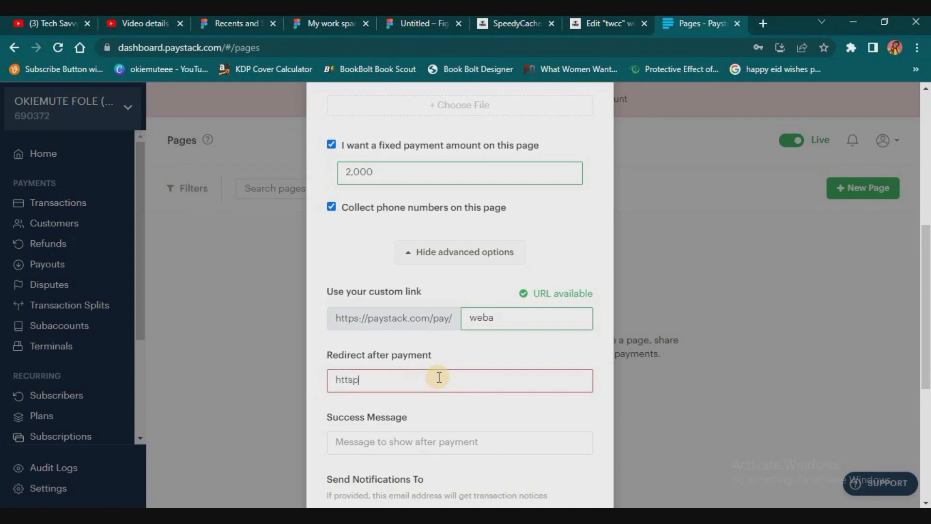
pyautogui.write('https://www.okiemutefole.com')
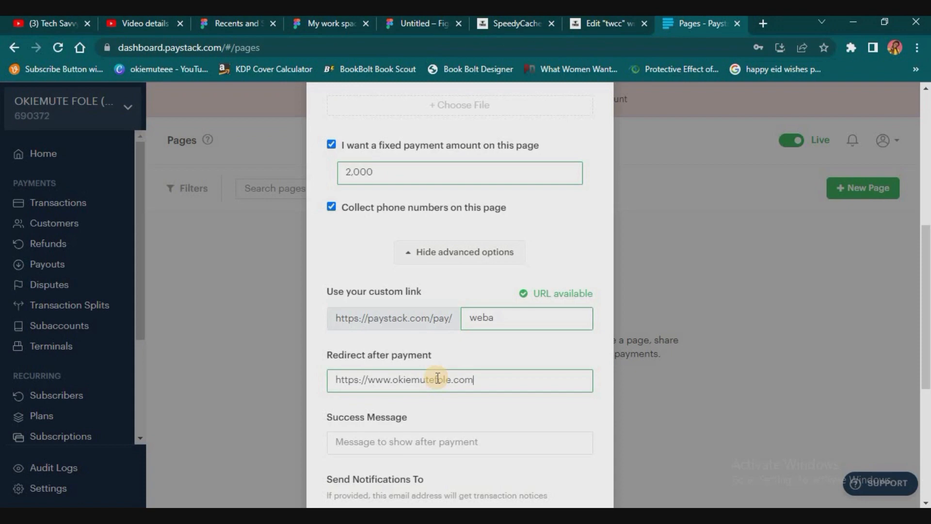
pyautogui.write('.ng')
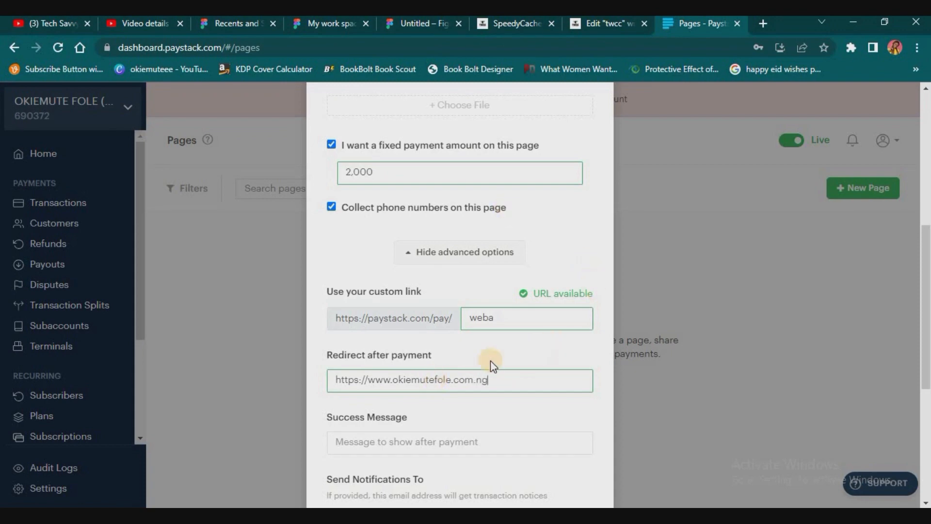
pyautogui.scroll(-3)
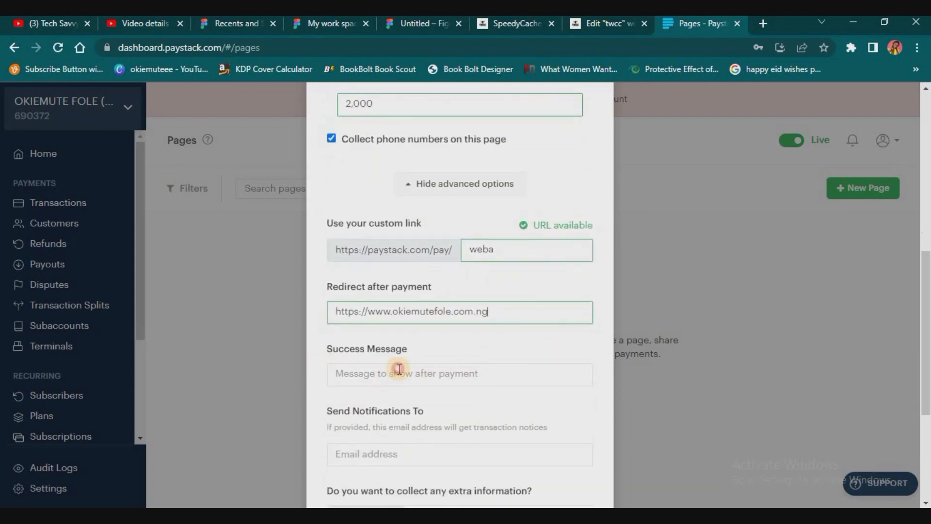
# Enter a success message thanking buyers for WEBA and noting the redirect, then submit.
pyautogui.click(459, 373)
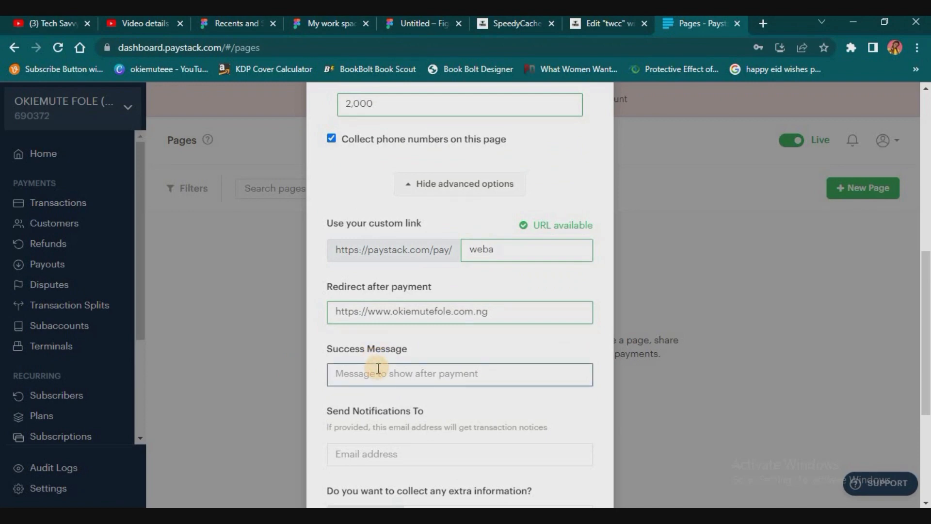
pyautogui.write('Thank you ufor sigining up')
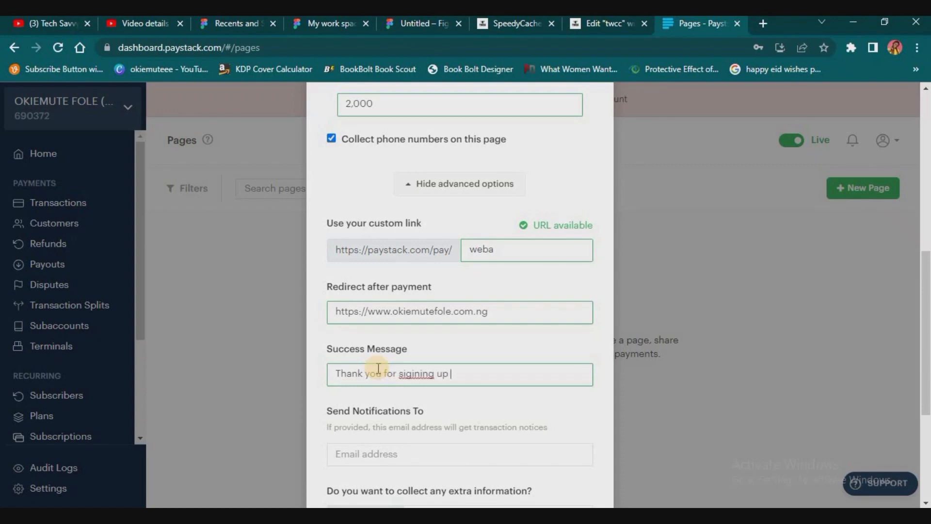
pyautogui.write('for the web')
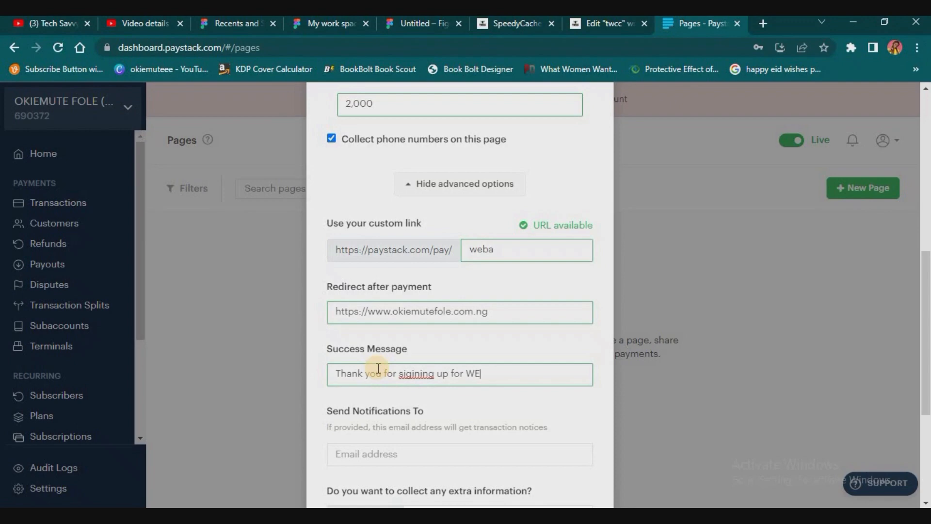
pyautogui.write('BA.')
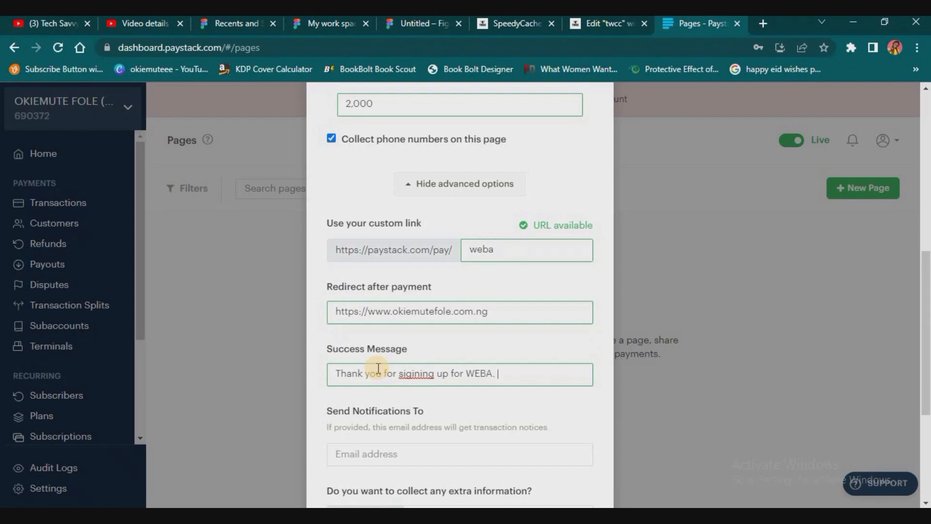
pyautogui.write('you will')
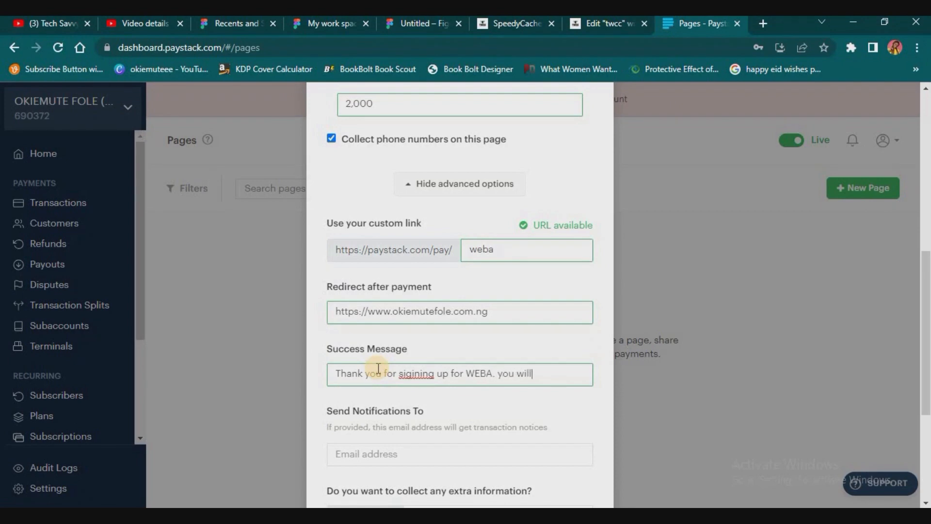
pyautogui.write('be redirect')
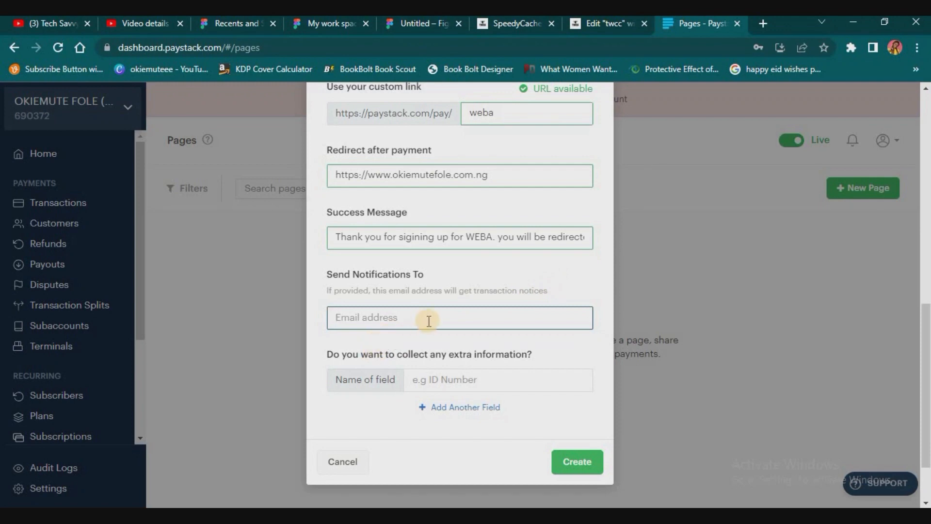
pyautogui.moveTo(370, 431)
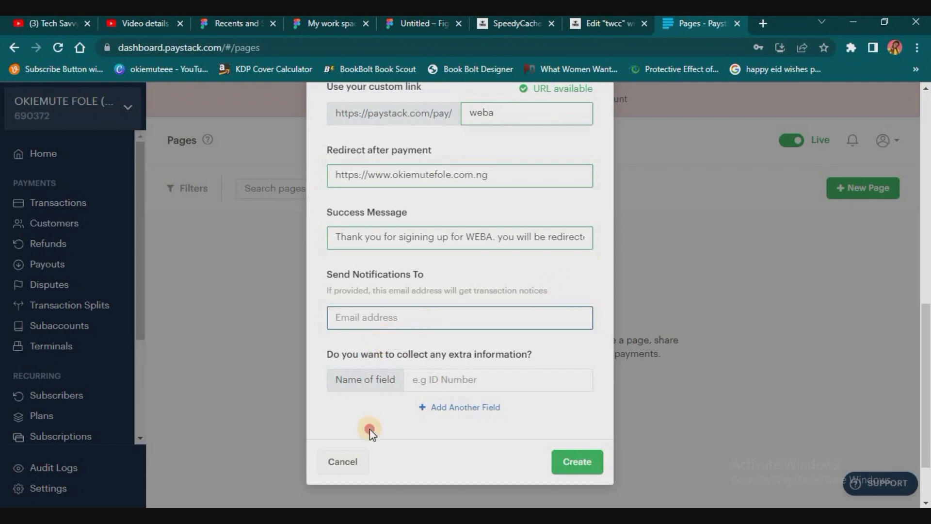
pyautogui.click(576, 461)
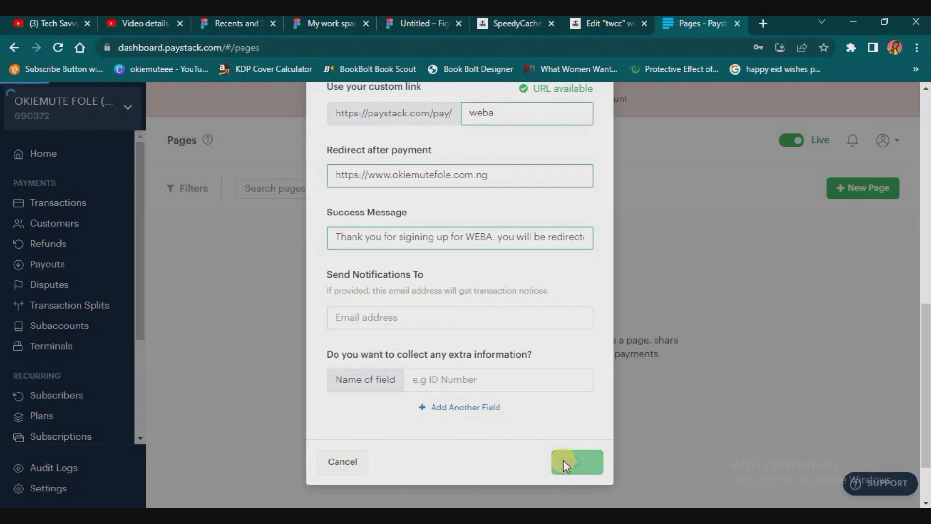
# Create the TICKET FOR WEBA page, copy its link, and visit paystack.com/pay/weba.
pyautogui.click(576, 461)
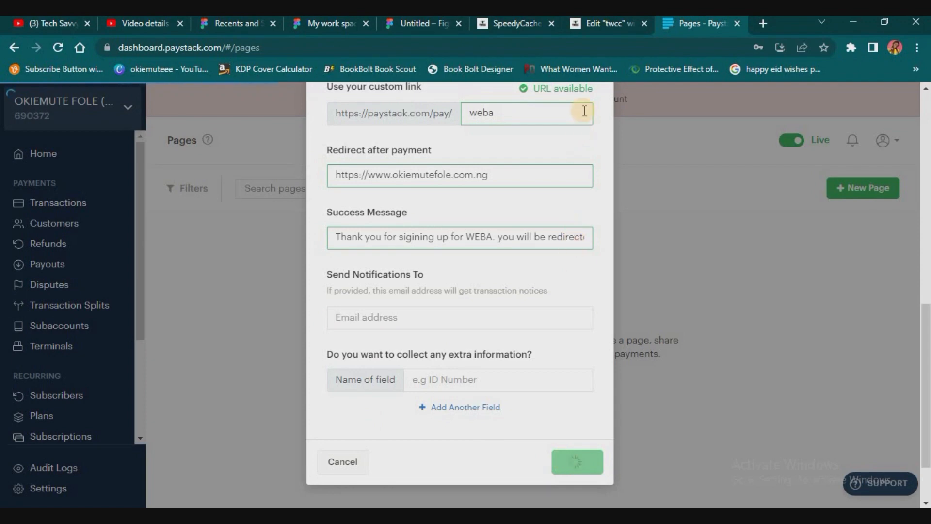
pyautogui.moveTo(676, 345)
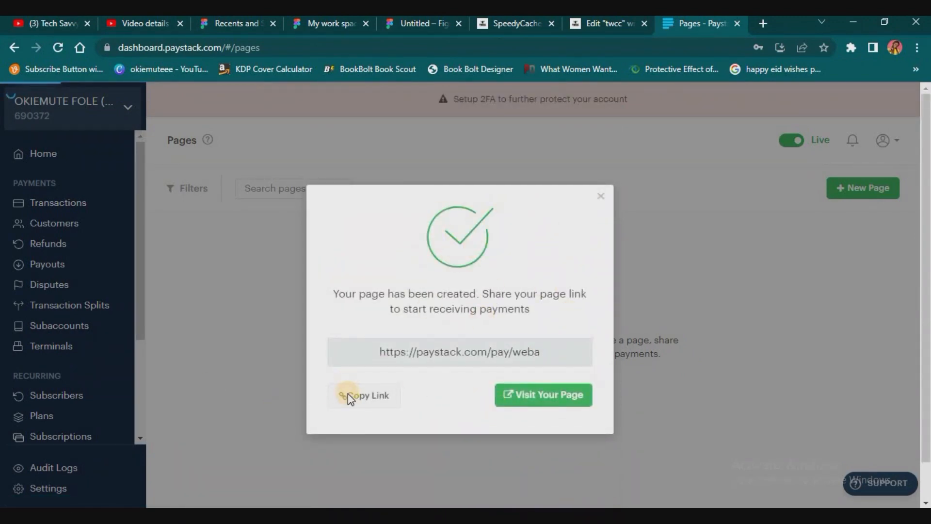
pyautogui.click(363, 396)
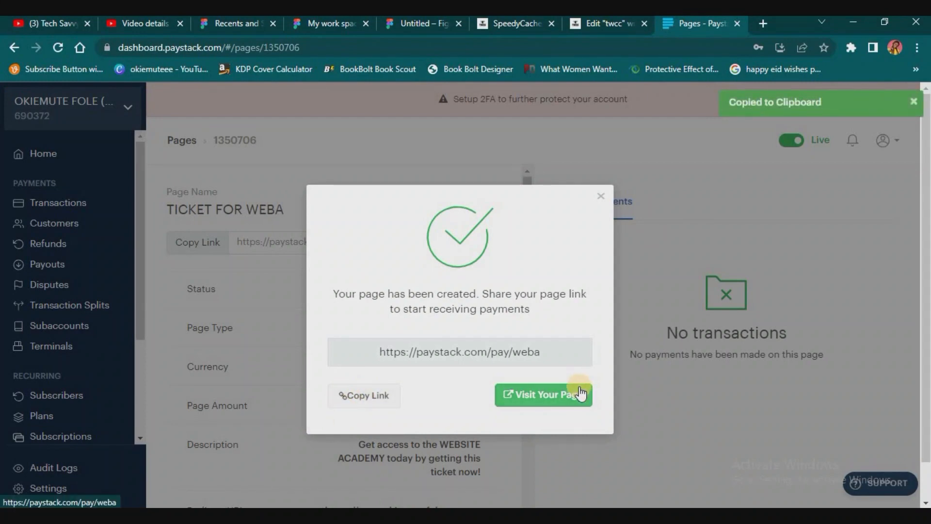
pyautogui.moveTo(520, 426)
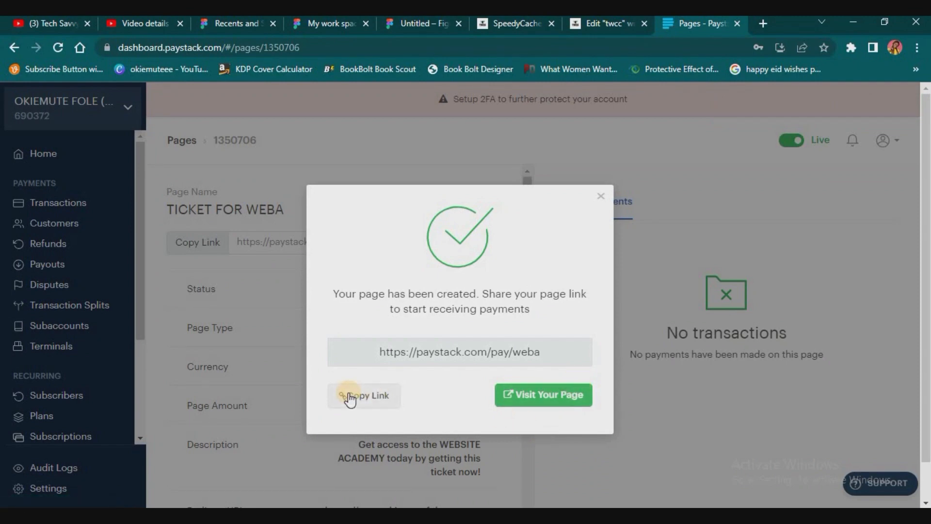
pyautogui.moveTo(541, 394)
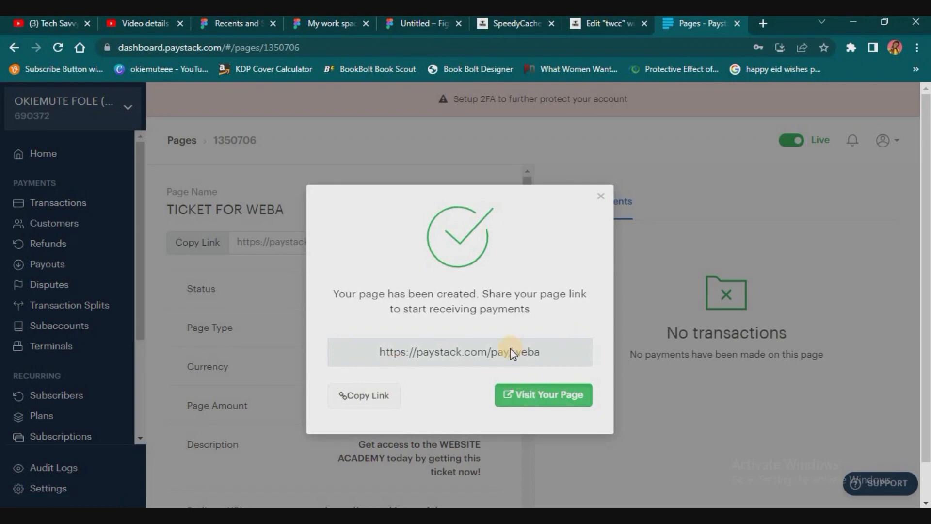
pyautogui.click(542, 394)
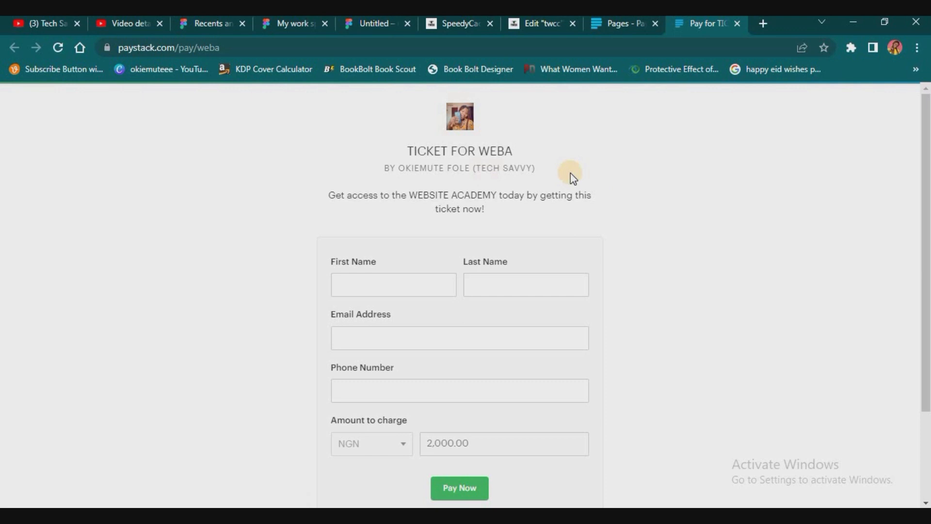
pyautogui.moveTo(472, 204)
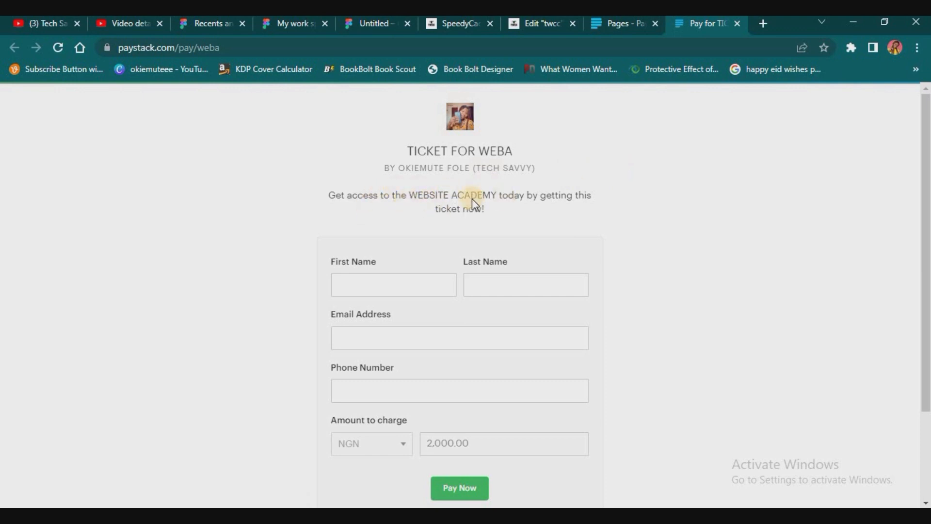
pyautogui.moveTo(451, 243)
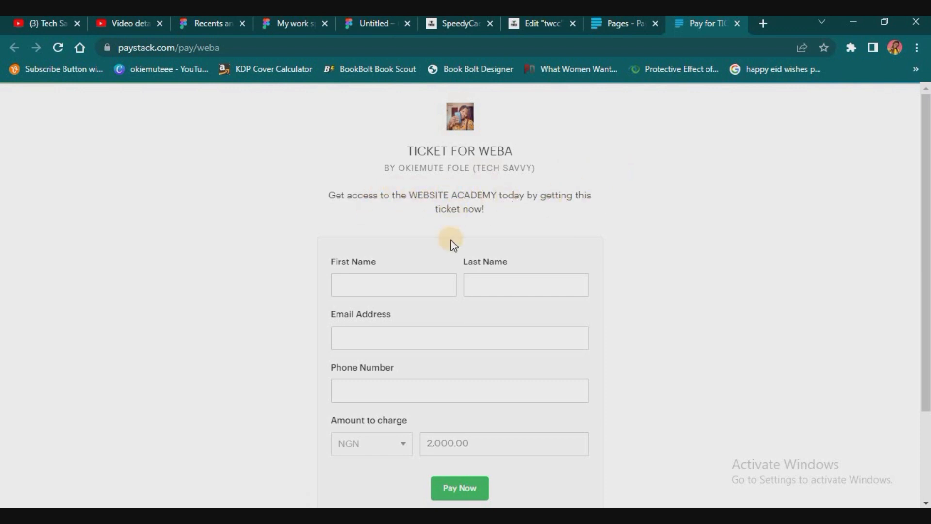
# Autofill the buyer's name, phone and 'foleoki' email on the WEBA page and submit with Pay Now.
pyautogui.scroll(-3)
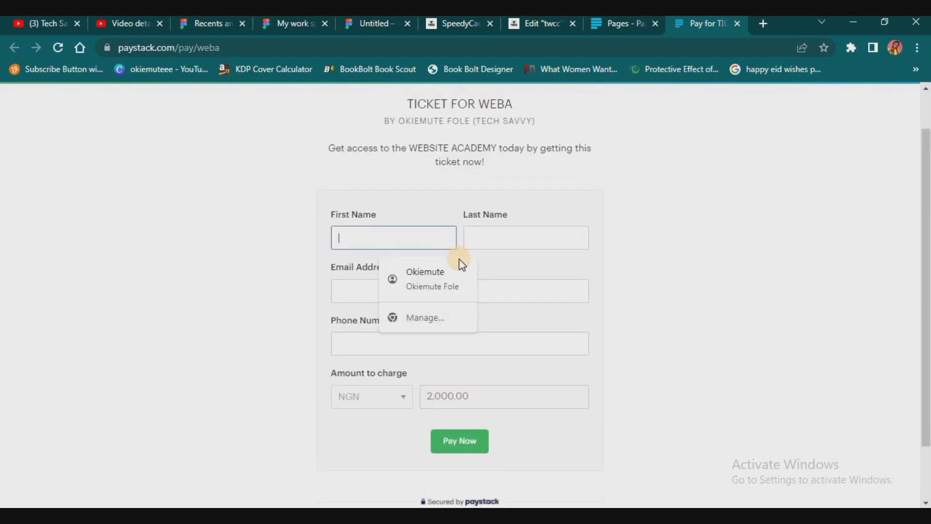
pyautogui.click(432, 279)
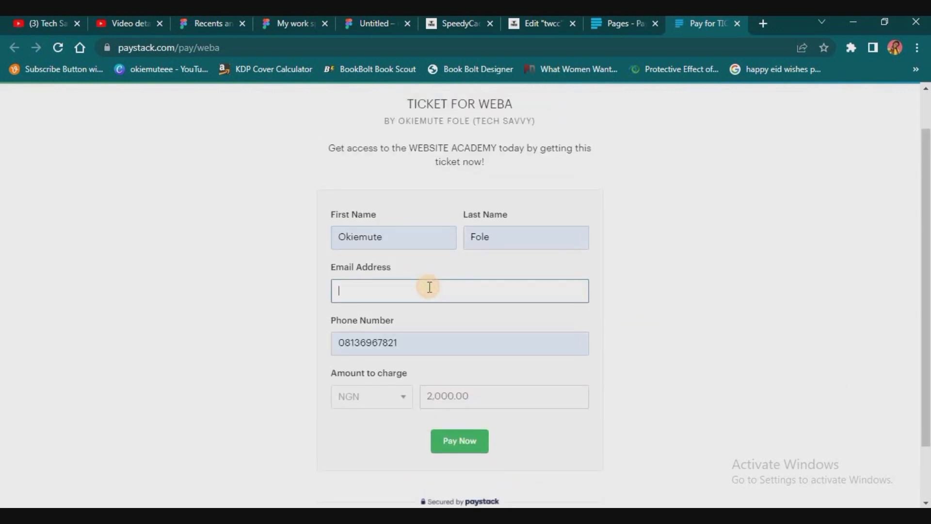
pyautogui.write('foleokiemute')
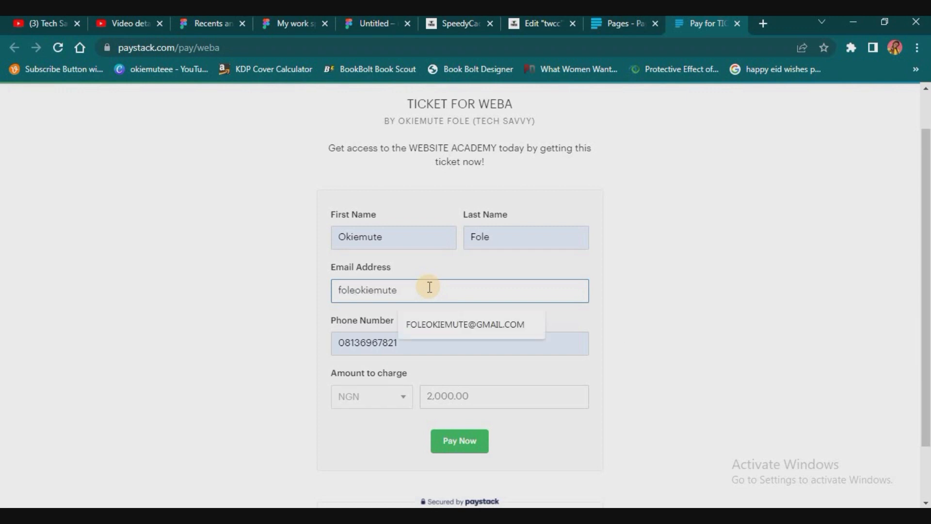
pyautogui.click(465, 325)
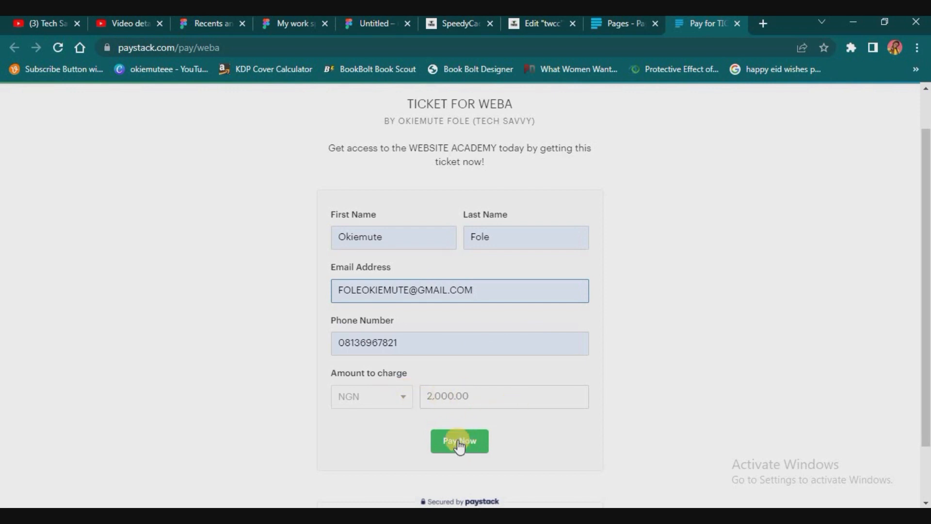
pyautogui.moveTo(498, 444)
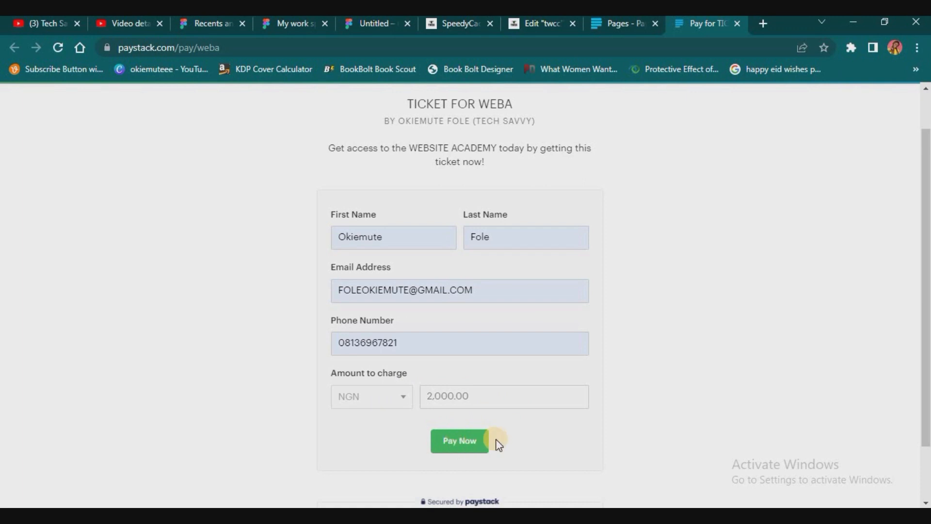
pyautogui.click(459, 441)
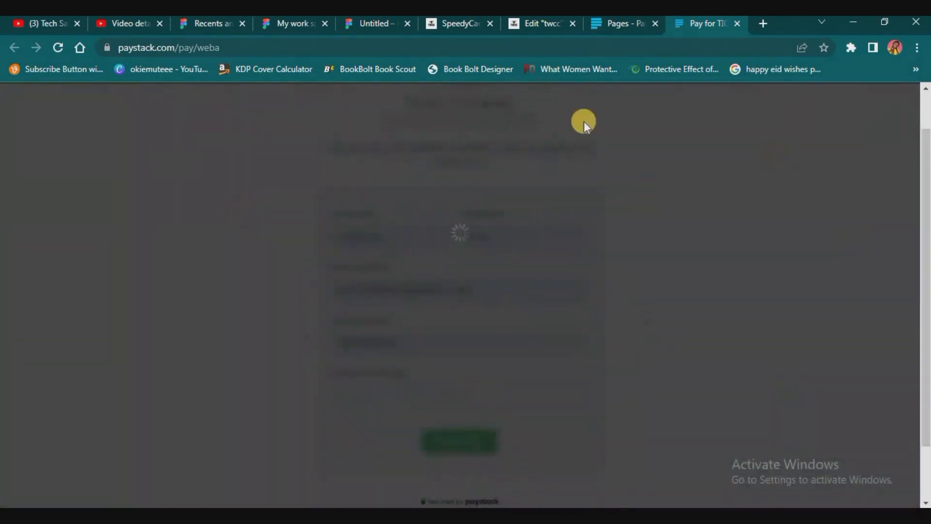
pyautogui.moveTo(384, 208)
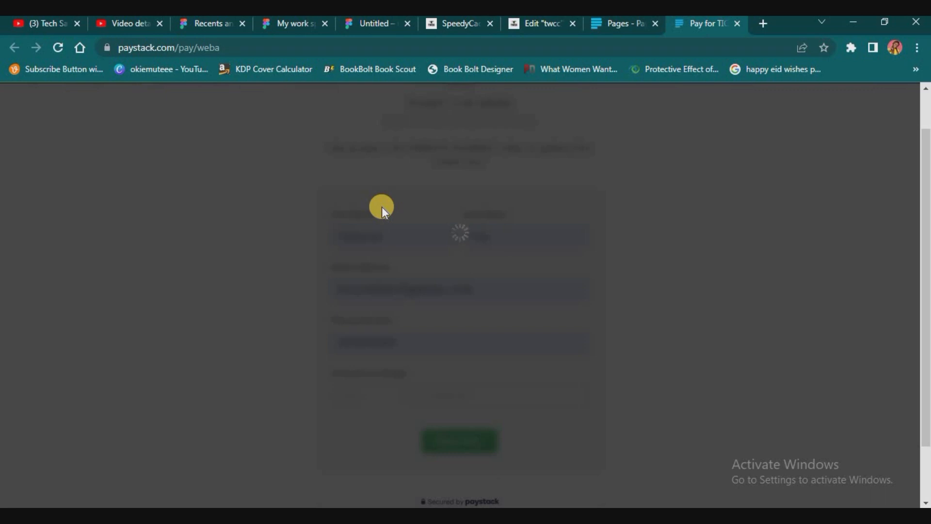
pyautogui.moveTo(377, 201)
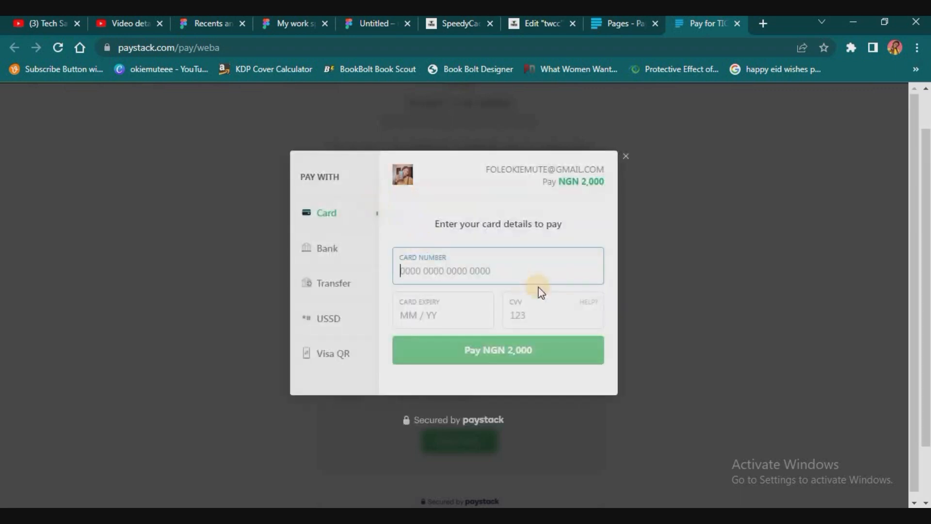
# In the NGN 2,000 checkout popup, select the Card Number field and then the bank options.
pyautogui.click(497, 349)
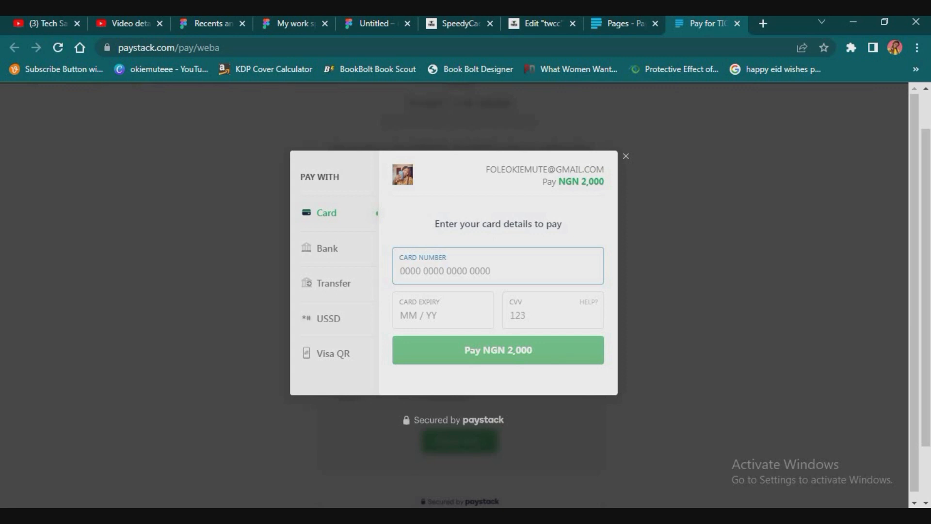
pyautogui.click(475, 271)
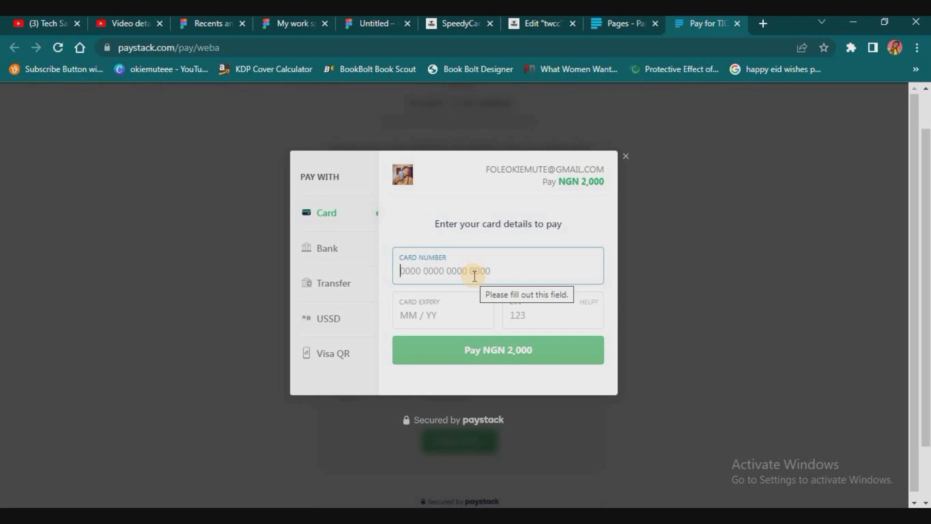
pyautogui.moveTo(825, 224)
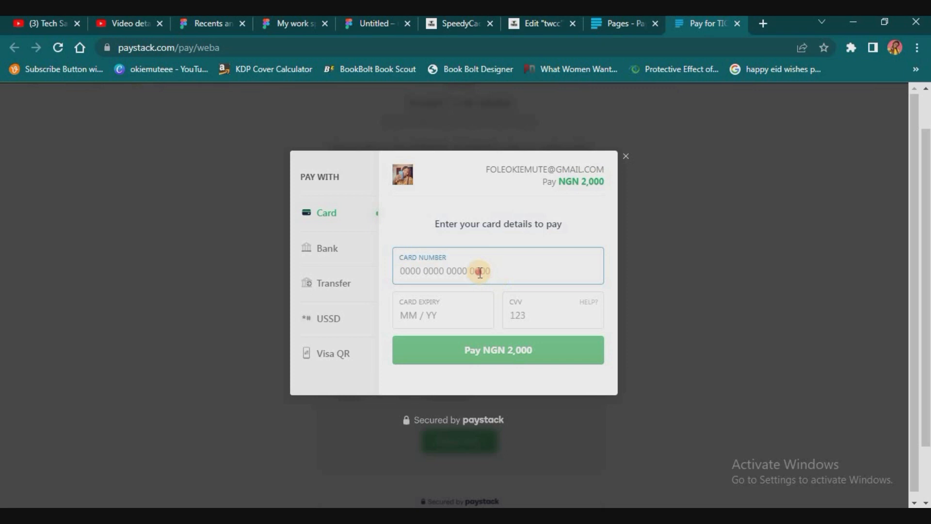
pyautogui.click(479, 271)
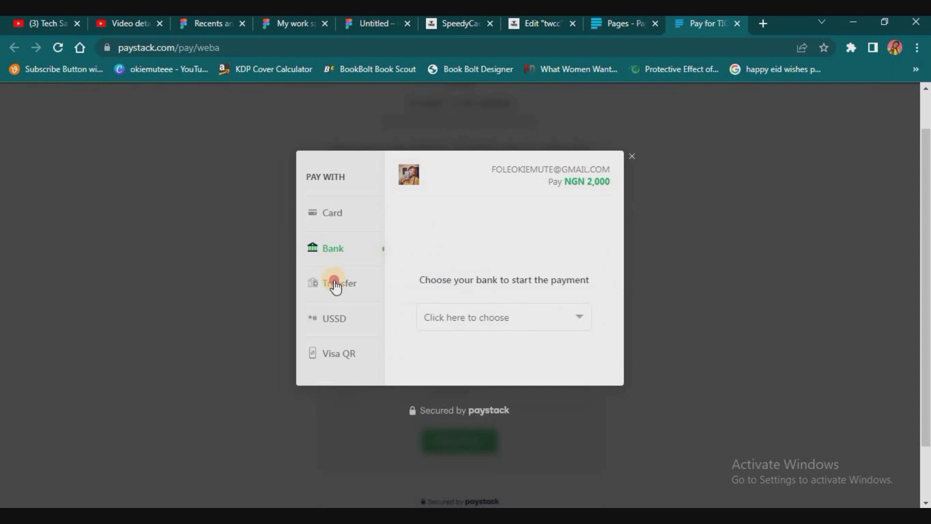
# Preview bank transfer, then switch the checkout to USSD with Guaranty Trust Bank's code.
pyautogui.click(334, 282)
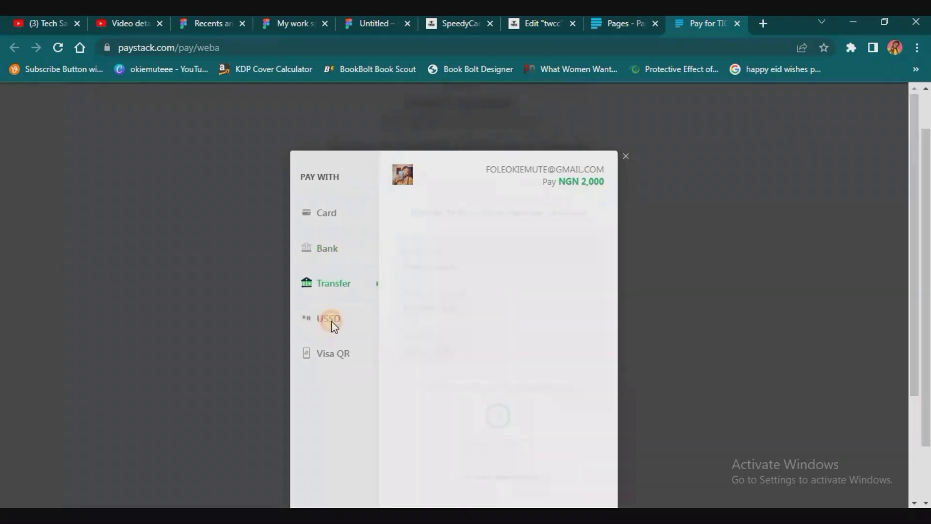
pyautogui.click(331, 319)
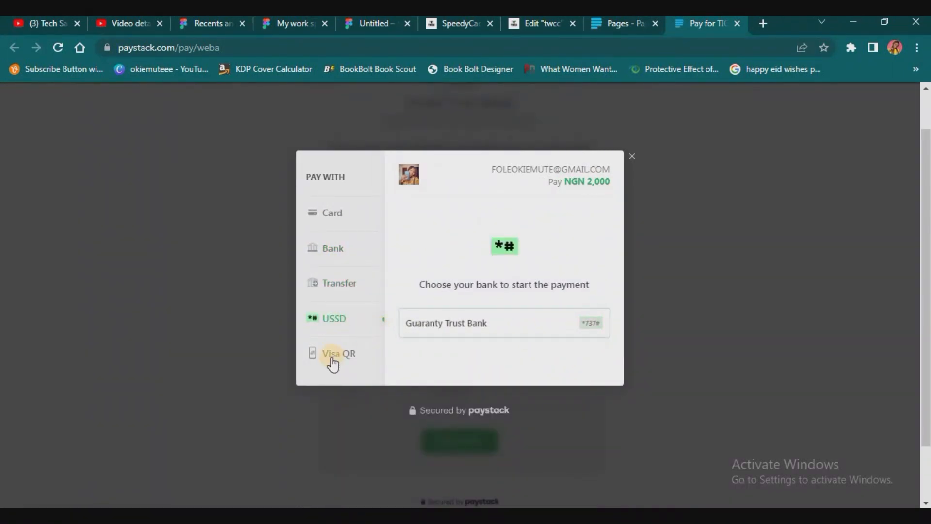
pyautogui.moveTo(525, 233)
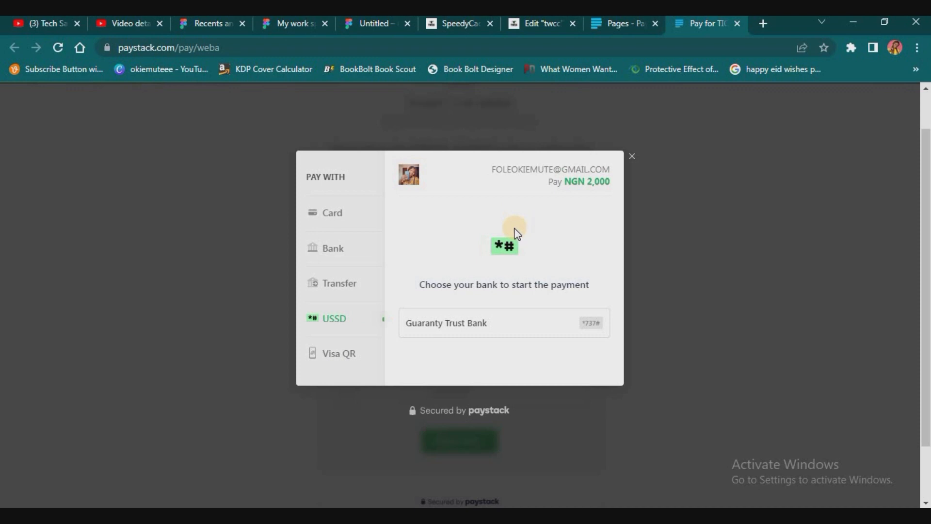
pyautogui.moveTo(526, 267)
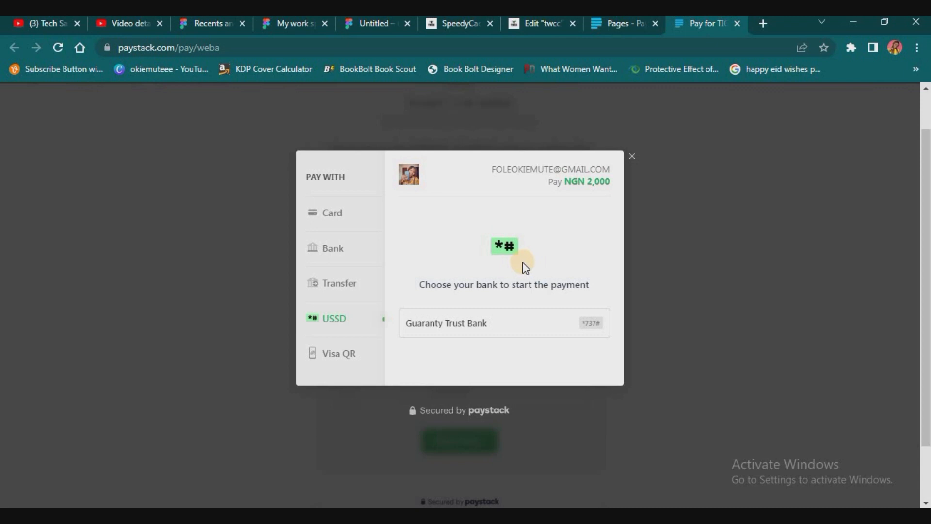
pyautogui.moveTo(524, 267)
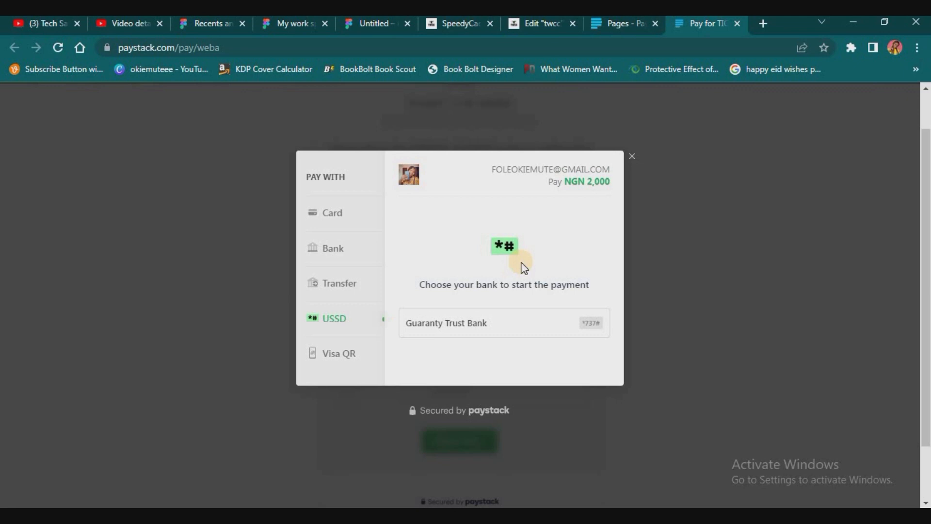